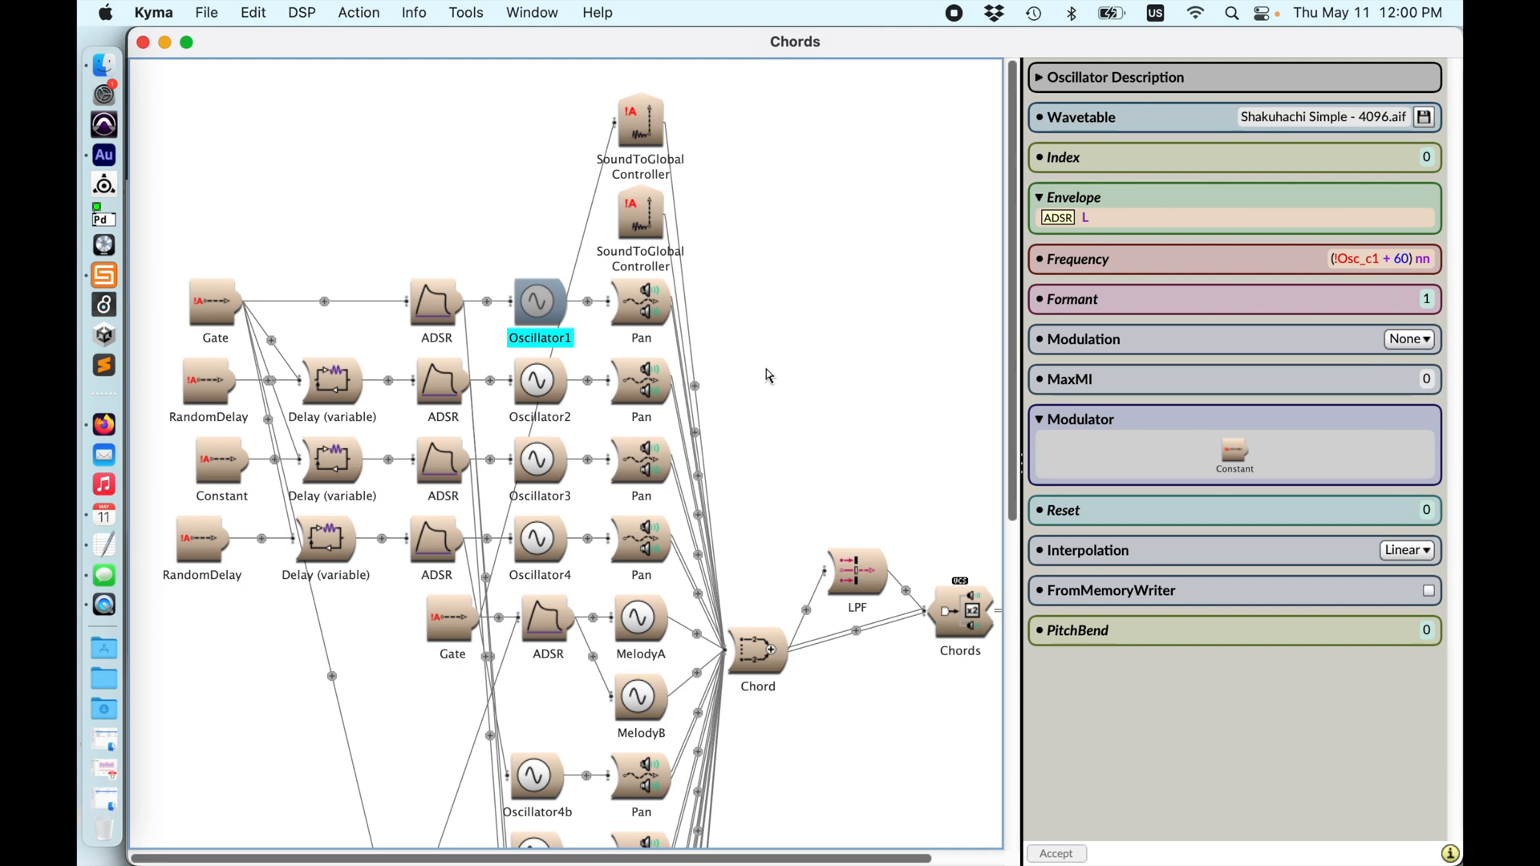
{"action": "mouse_move", "coordinate": [761, 378]}
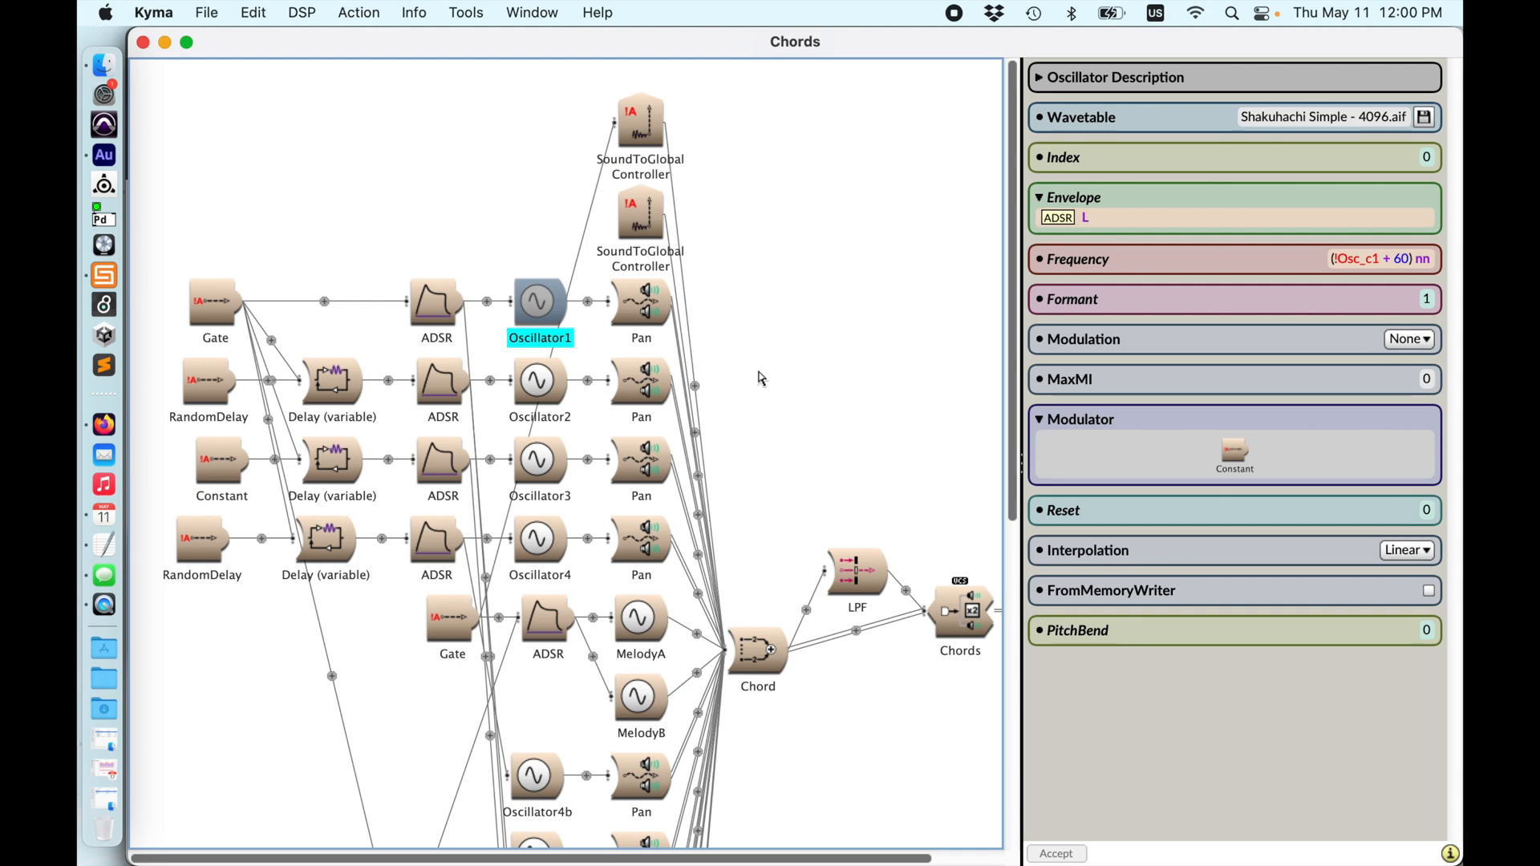
{"action": "mouse_move", "coordinate": [604, 358]}
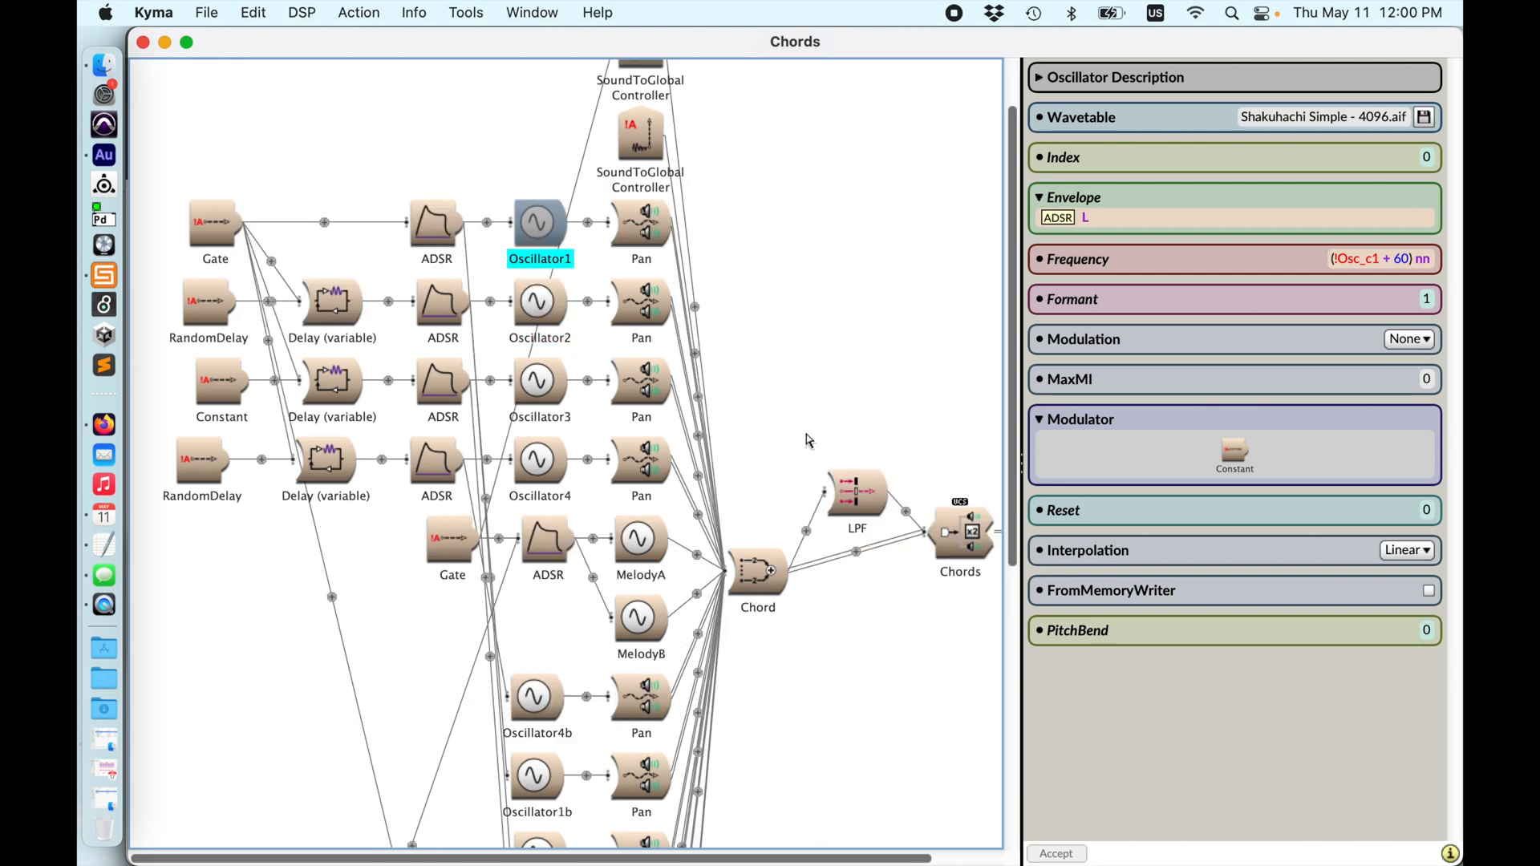
Step: Inspect the Oscillator1 and Oscillator4b frequency and envelope parameters in the Chords editor
{"action": "scroll", "scroll_direction": "down", "scroll_amount": 3}
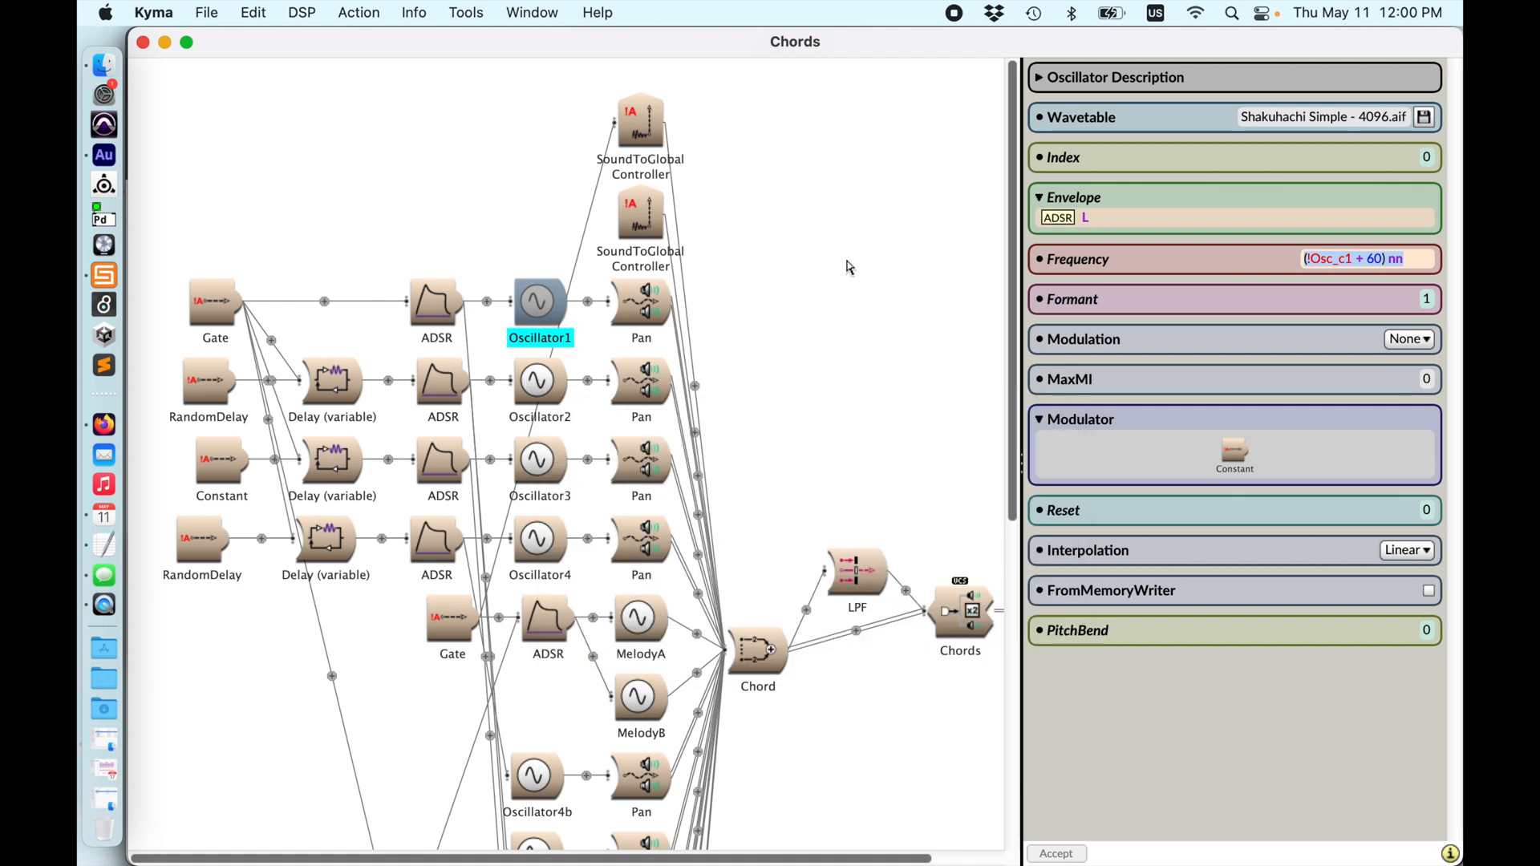
{"action": "mouse_move", "coordinate": [441, 388]}
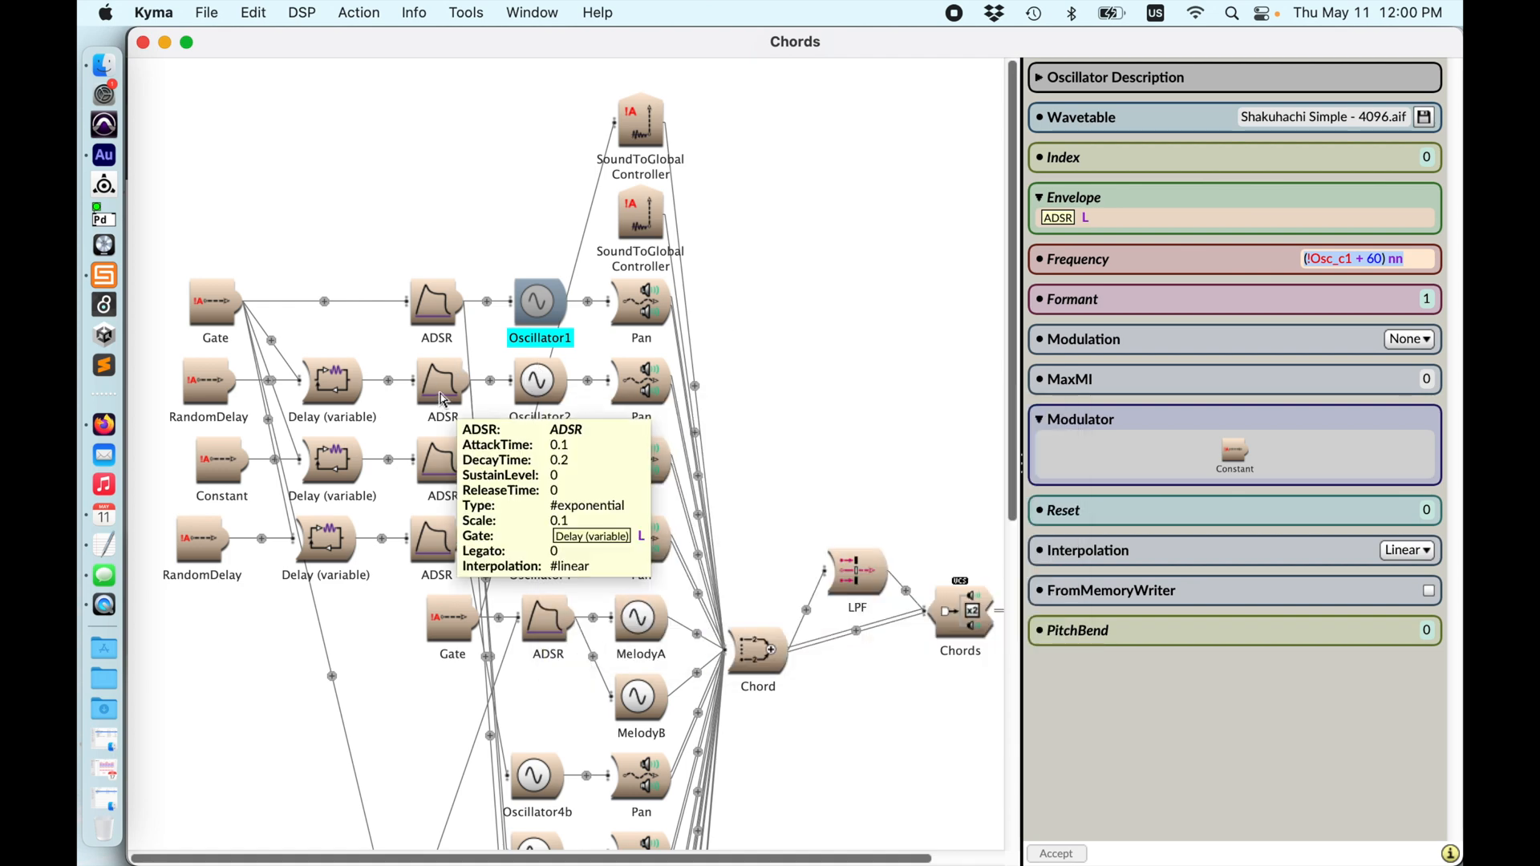
{"action": "left_click", "coordinate": [442, 378]}
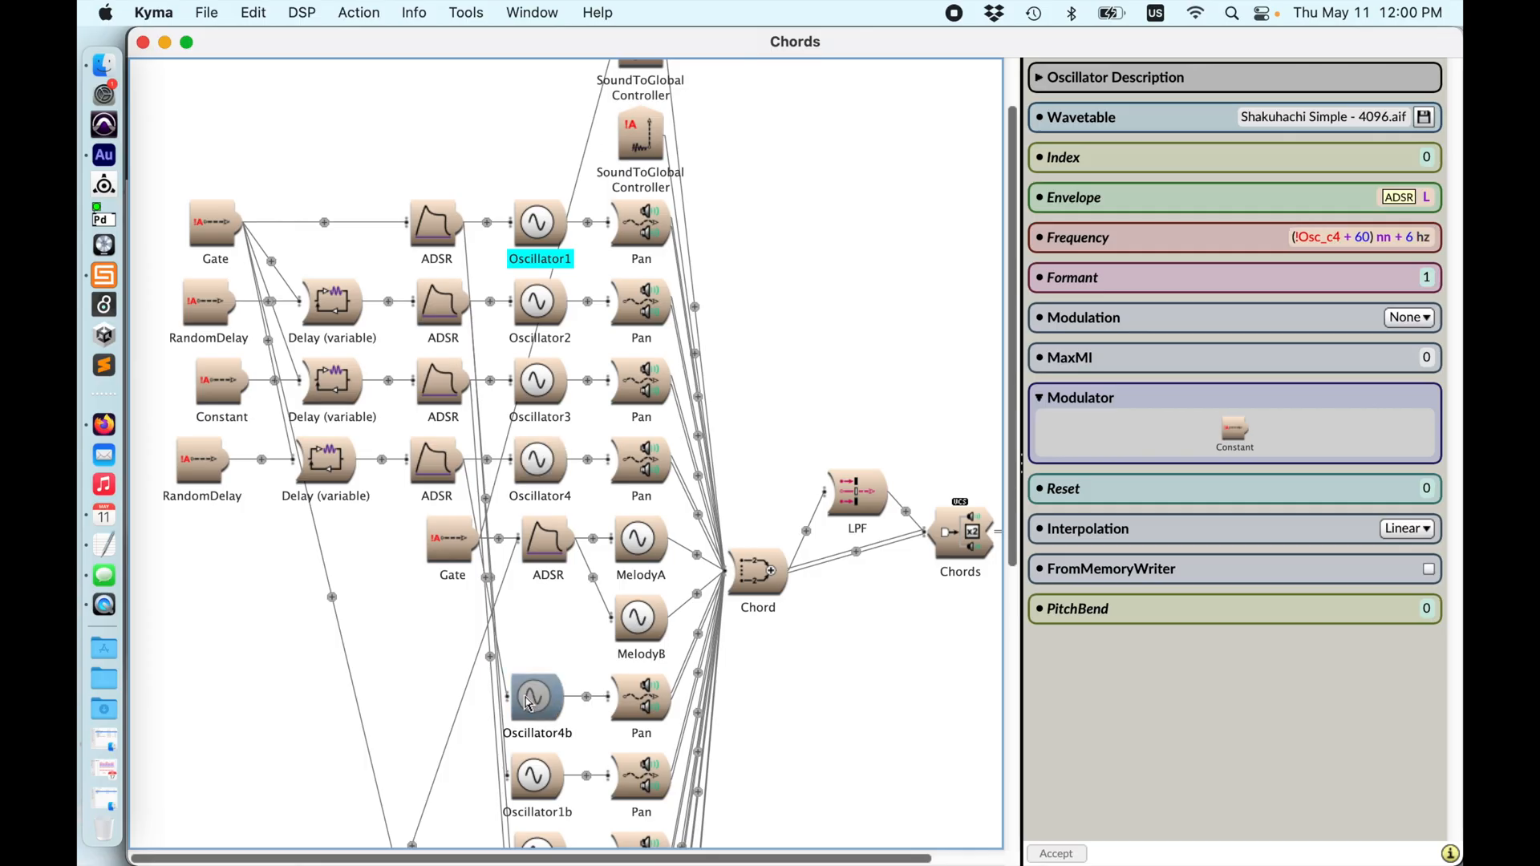
{"action": "scroll", "scroll_direction": "down", "scroll_amount": 3}
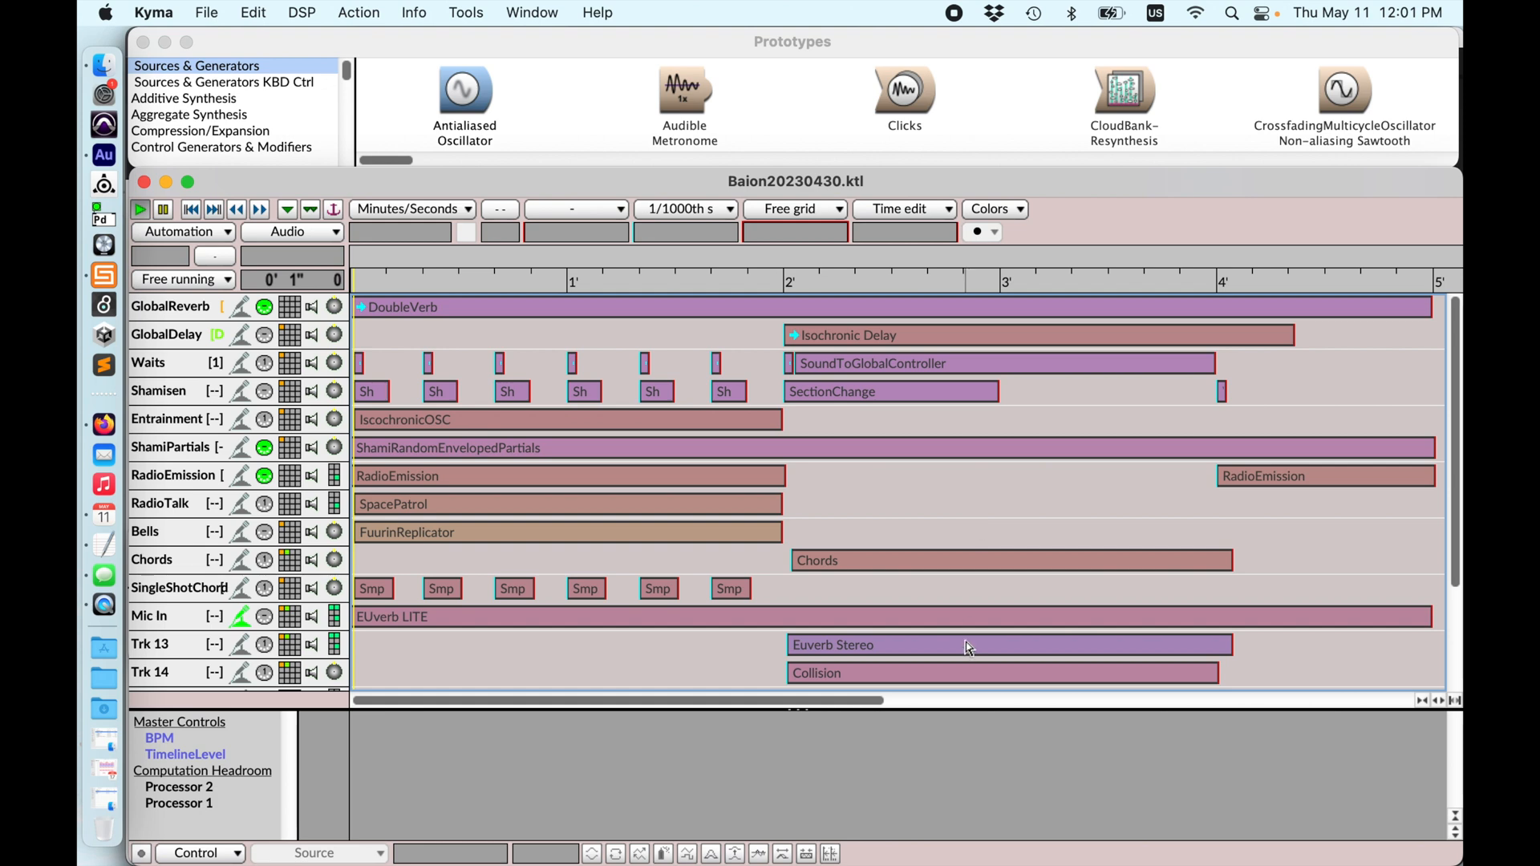
{"action": "scroll", "scroll_direction": "down", "scroll_amount": 3}
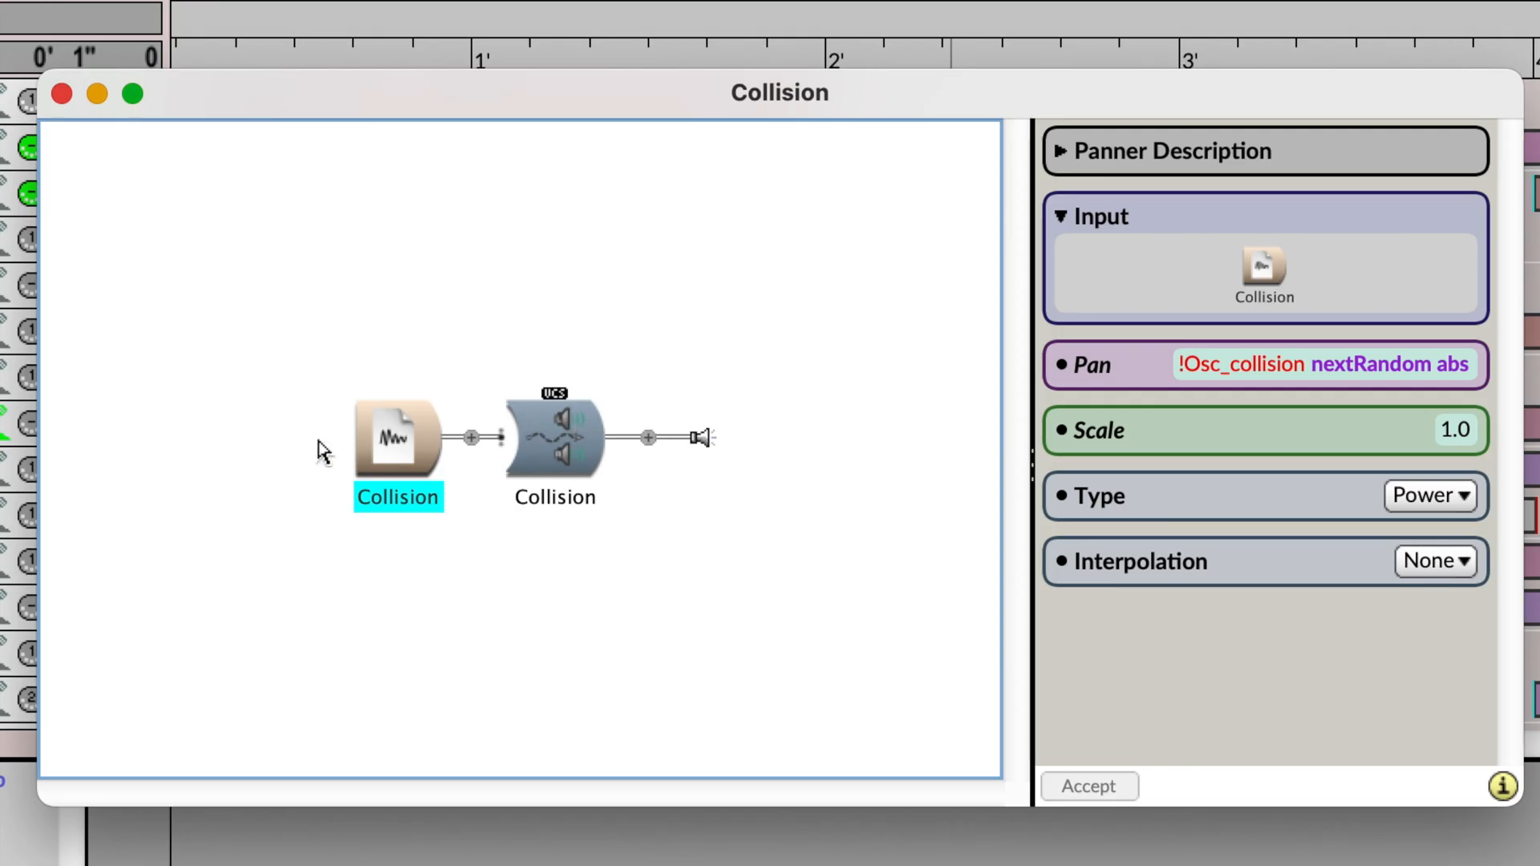
{"action": "mouse_move", "coordinate": [341, 468]}
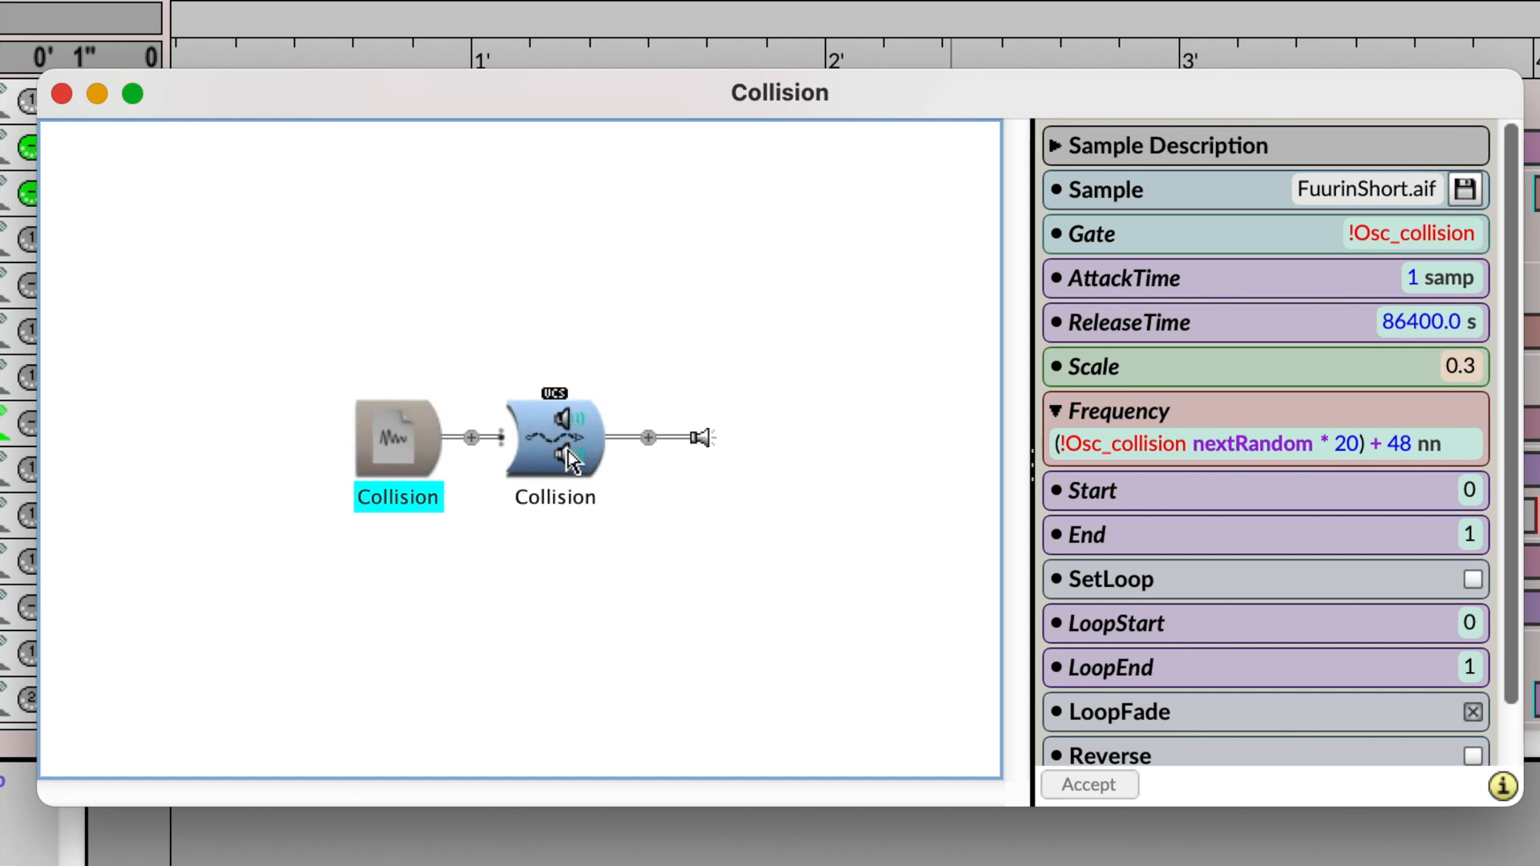
{"action": "left_click", "coordinate": [554, 432]}
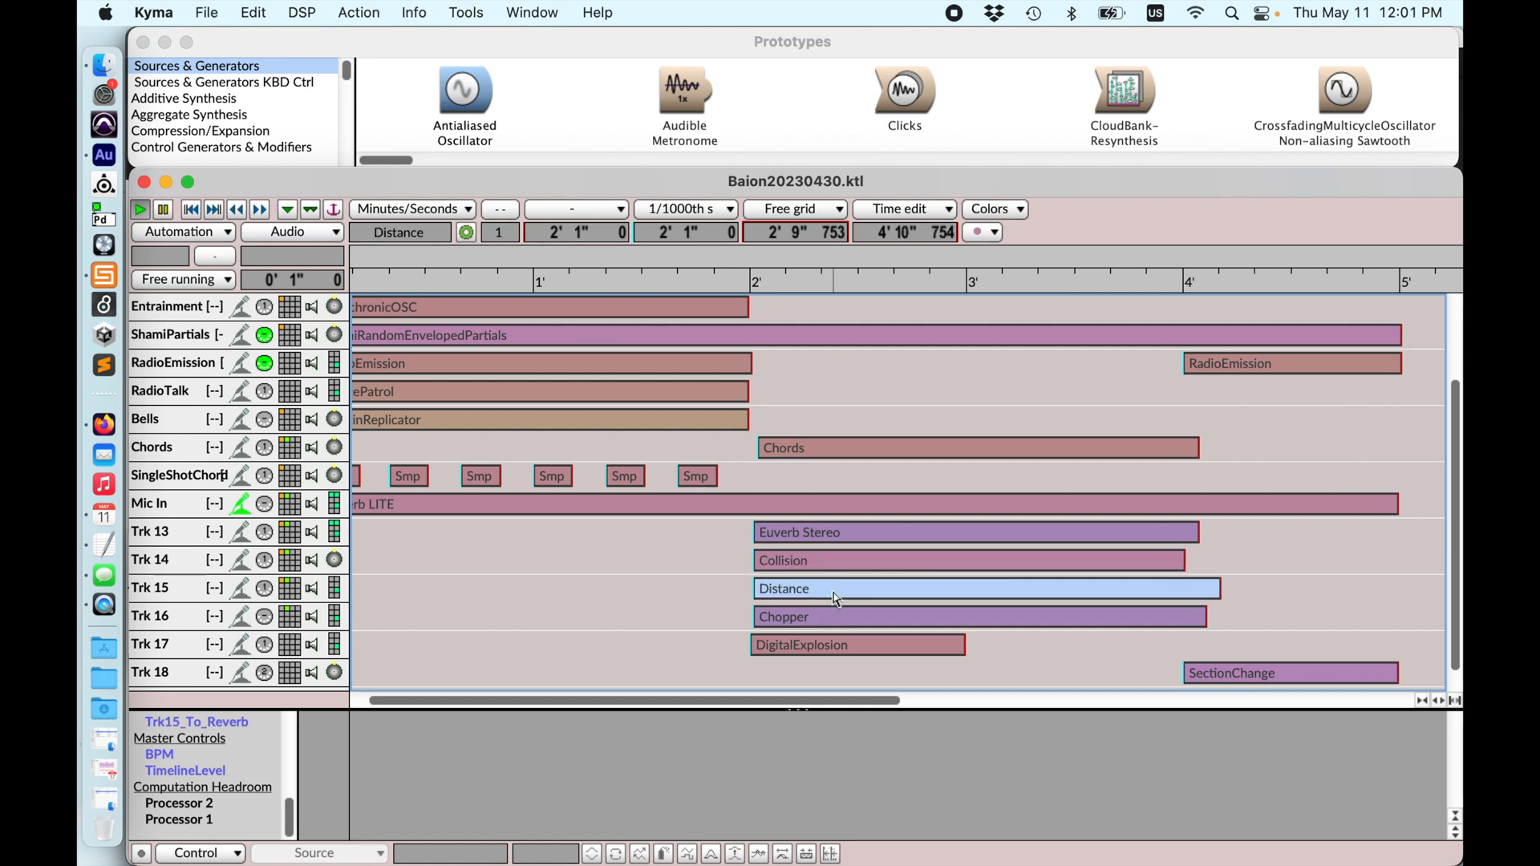
{"action": "double_click", "coordinate": [783, 588]}
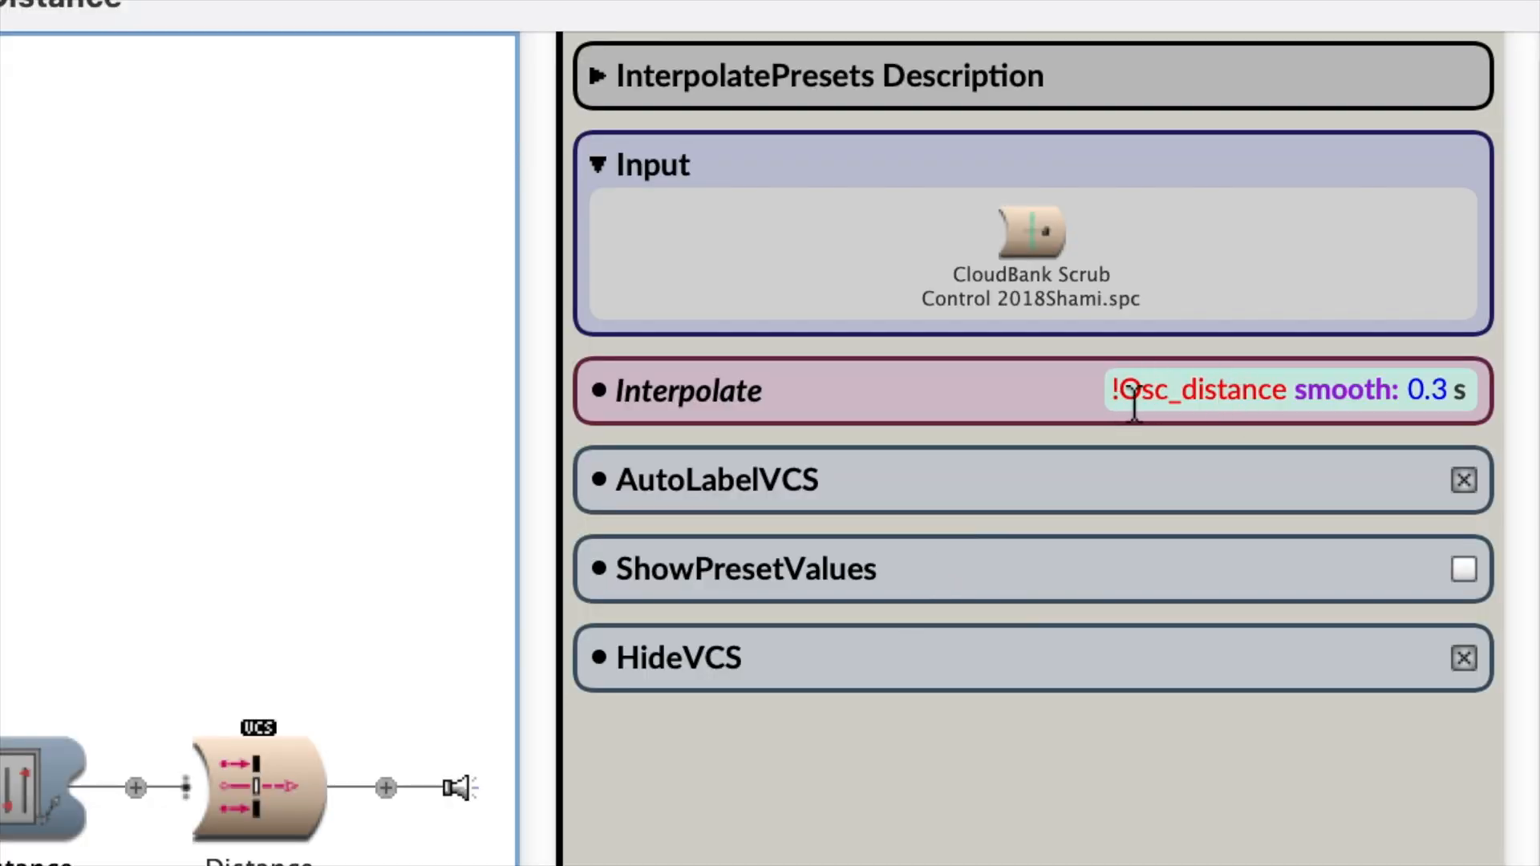
{"action": "mouse_move", "coordinate": [1102, 439]}
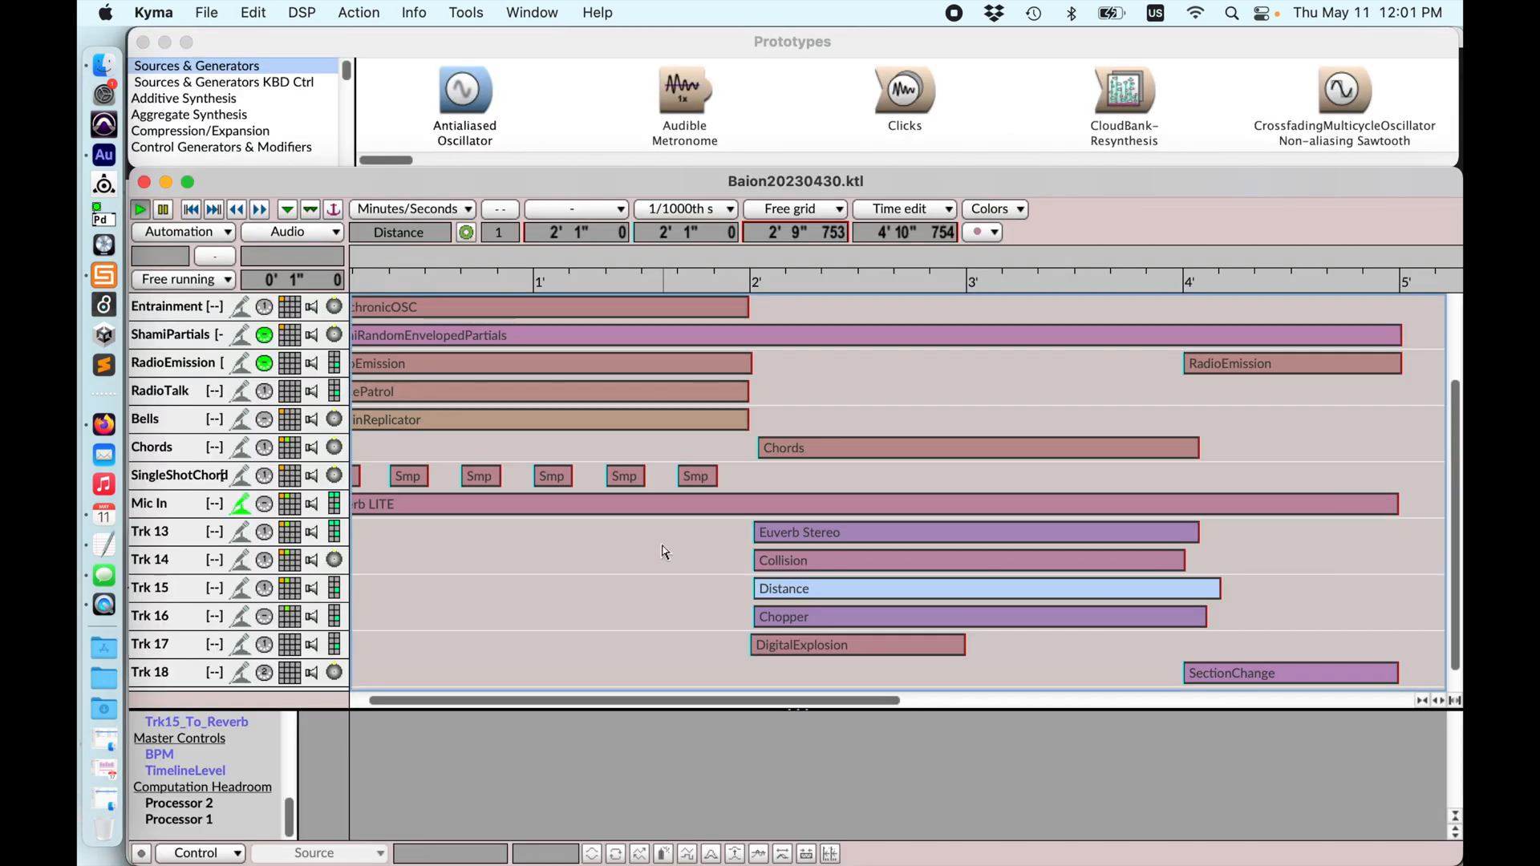
{"action": "left_click", "coordinate": [140, 208]}
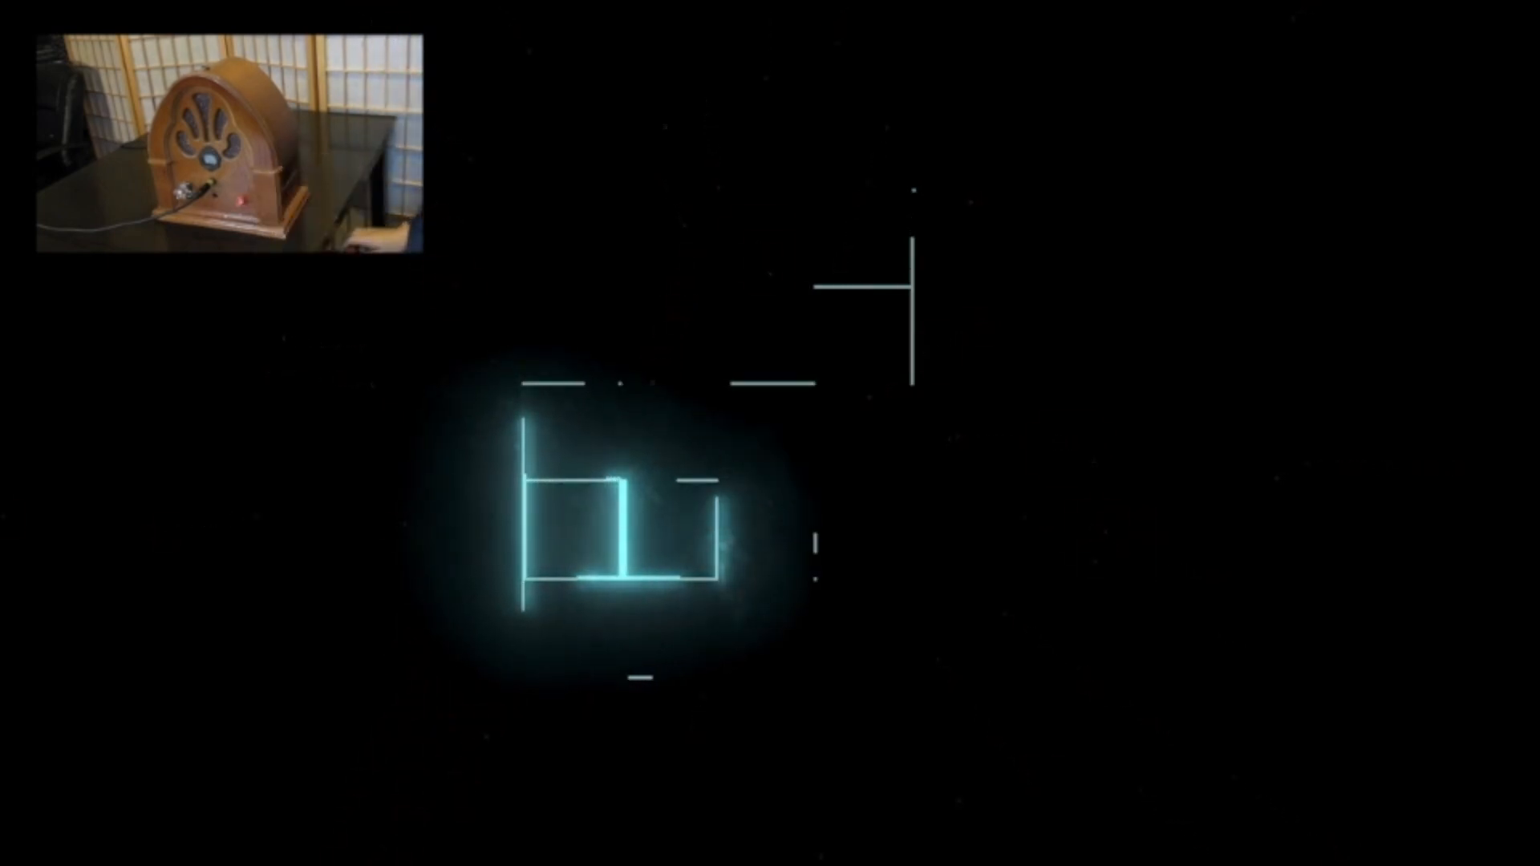